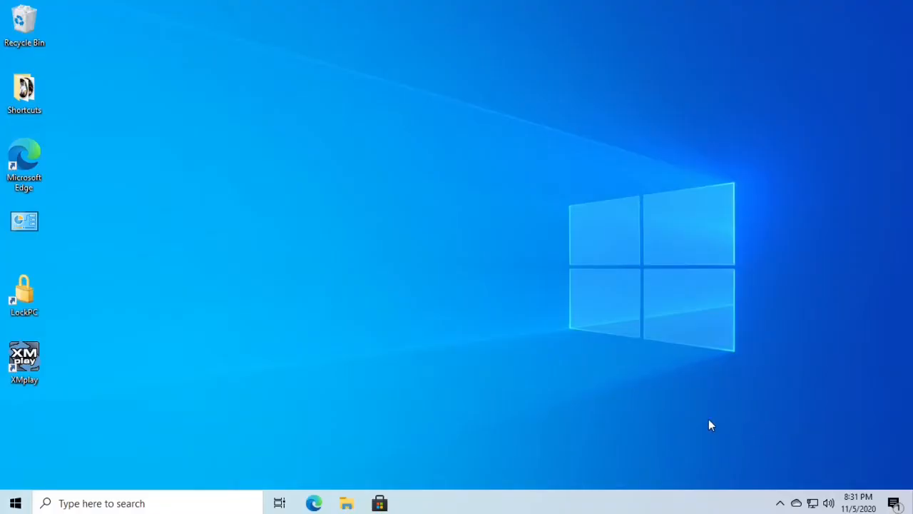
pyautogui.moveTo(688, 427)
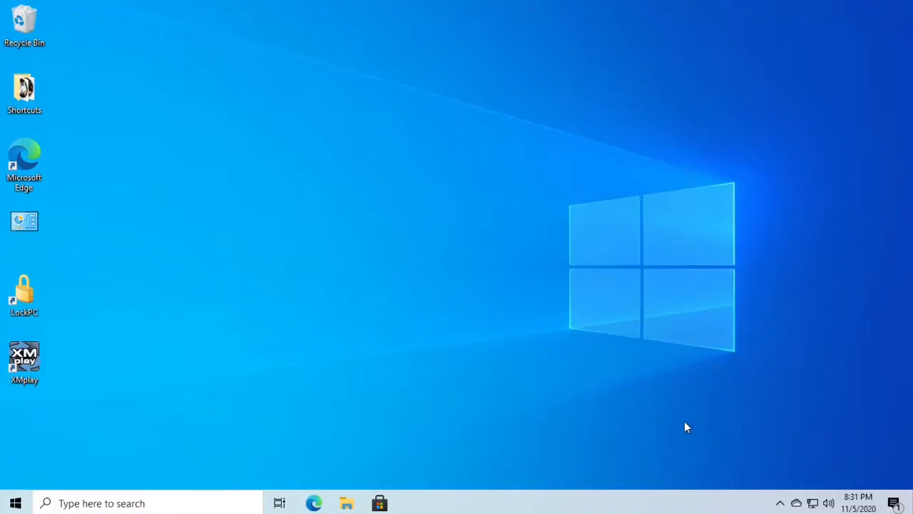
pyautogui.moveTo(326, 420)
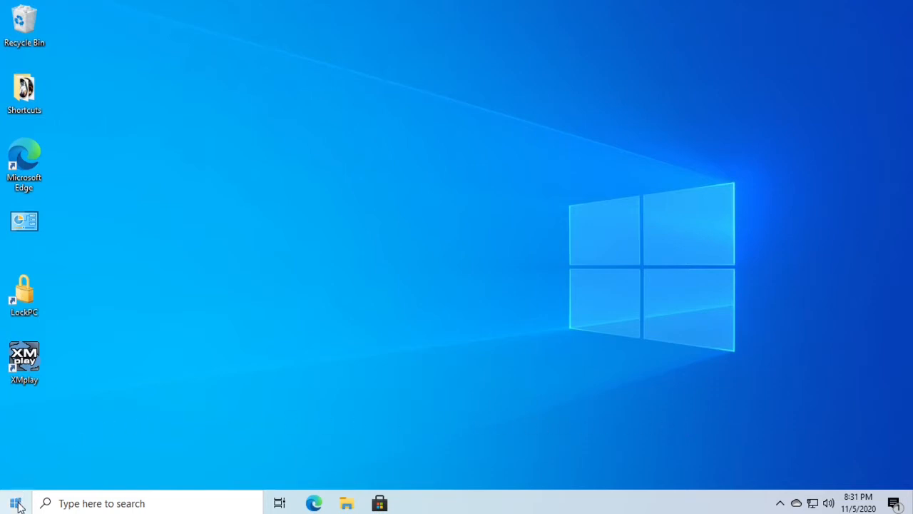
# - Reach the Personalization Colors page of Windows Settings from the Start menu
pyautogui.click(14, 502)
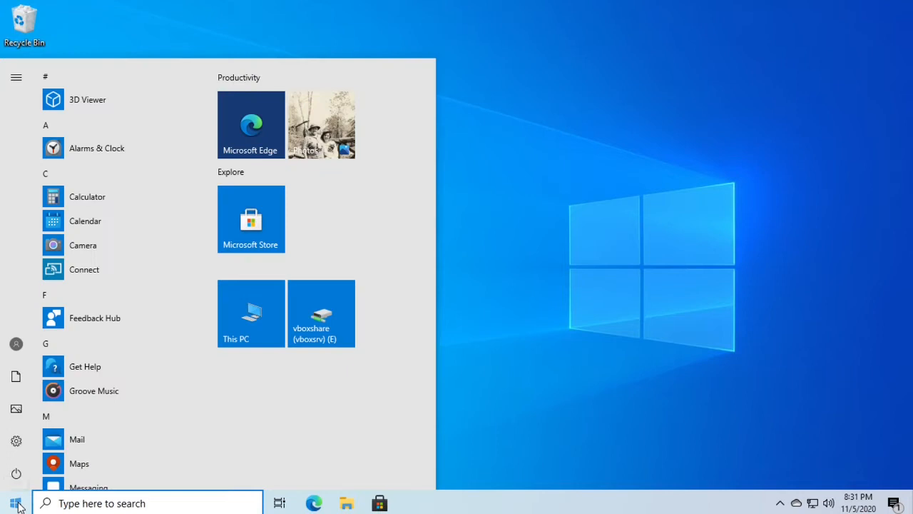
pyautogui.click(15, 77)
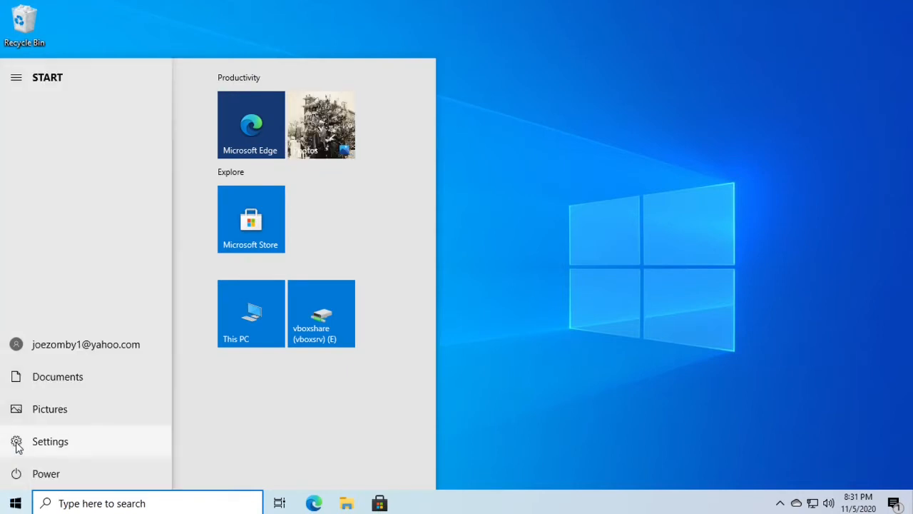
pyautogui.click(50, 441)
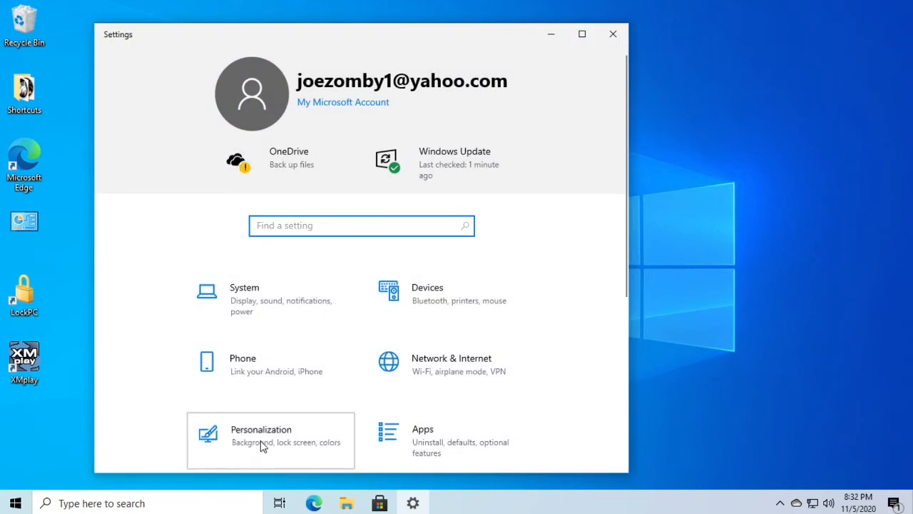
pyautogui.click(262, 435)
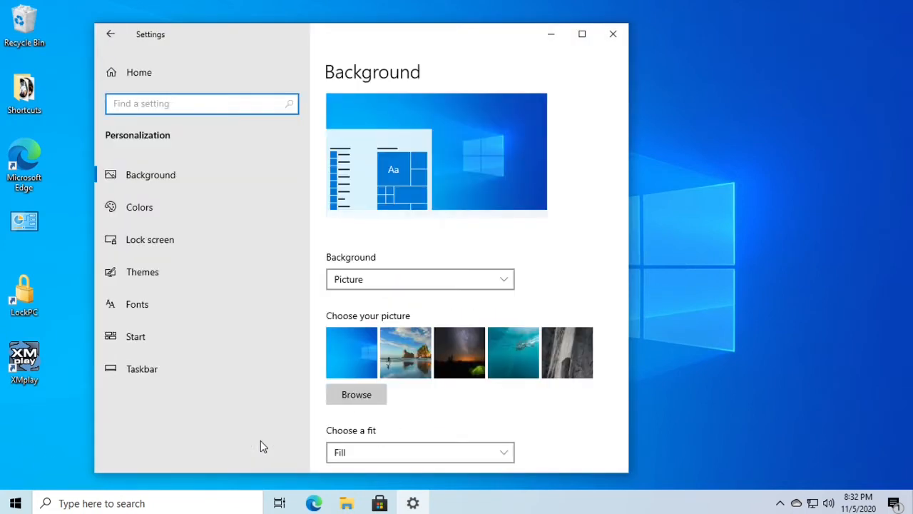
pyautogui.moveTo(140, 207)
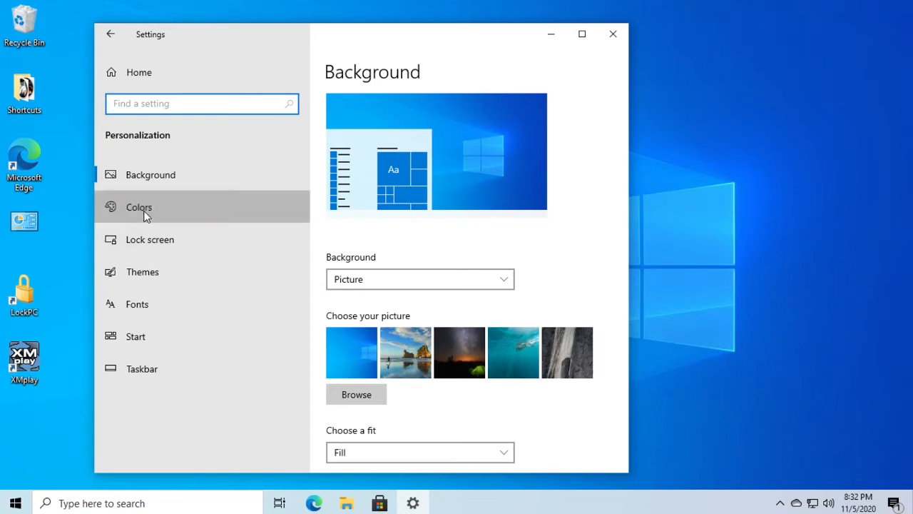
pyautogui.click(140, 206)
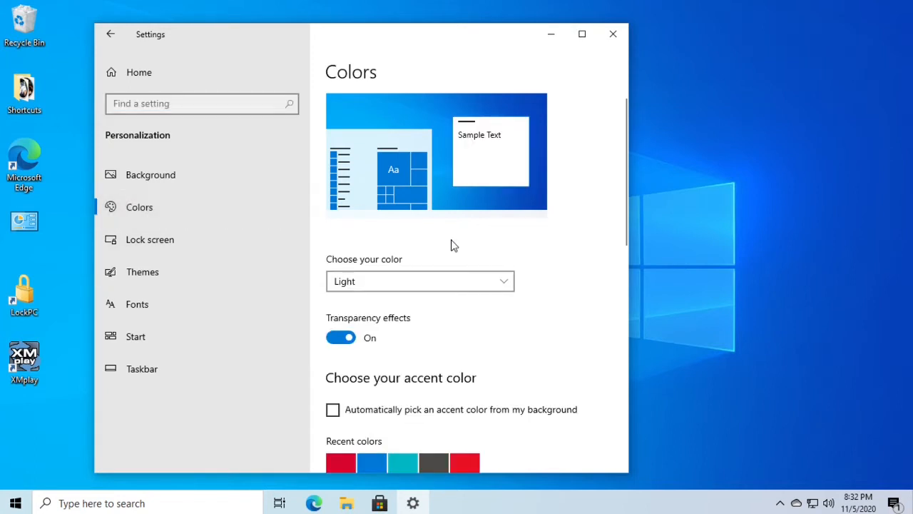
# - Switch Windows to Dark mode and scroll down to the accent colour options
pyautogui.click(420, 280)
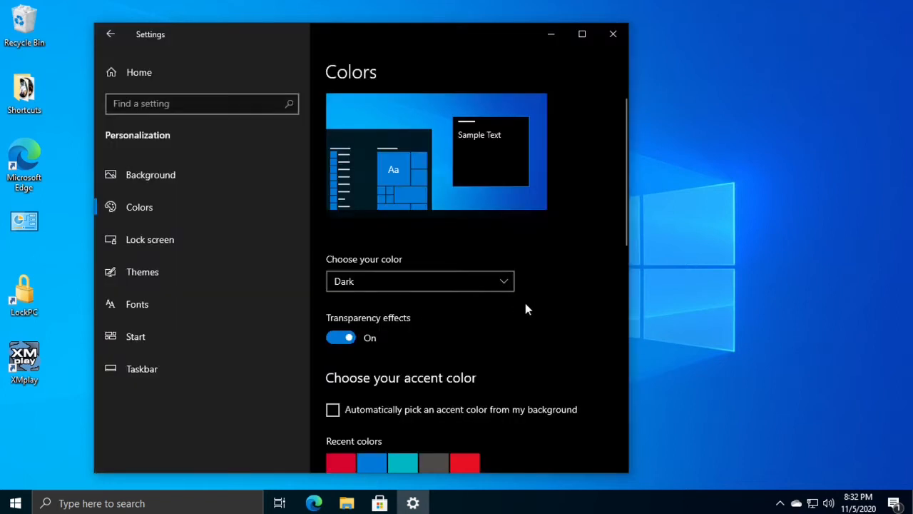
pyautogui.scroll(-3)
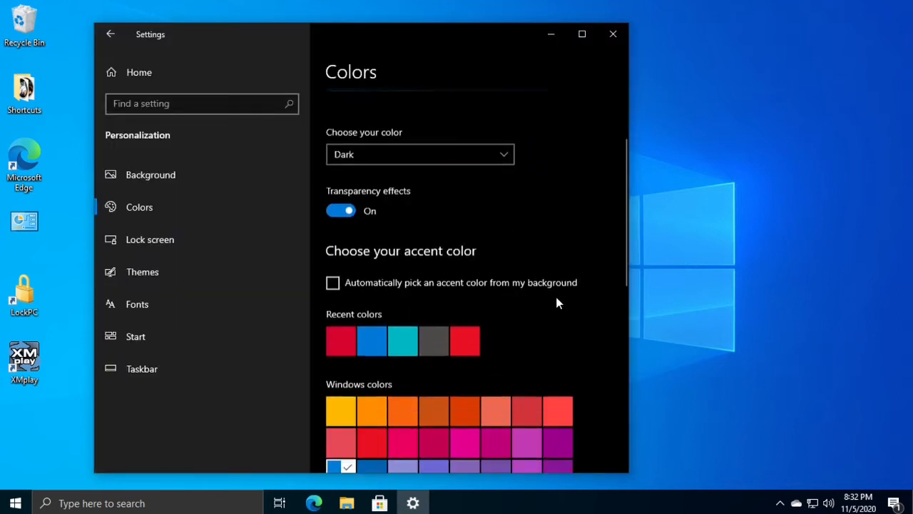
pyautogui.scroll(-3)
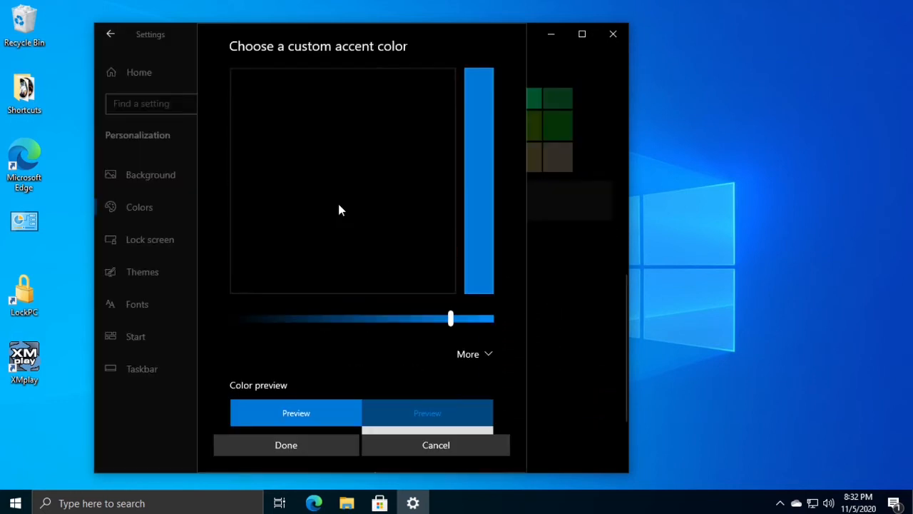
# - Pick a red hue, darken it to dark red, confirm the custom accent and close Settings
pyautogui.click(378, 114)
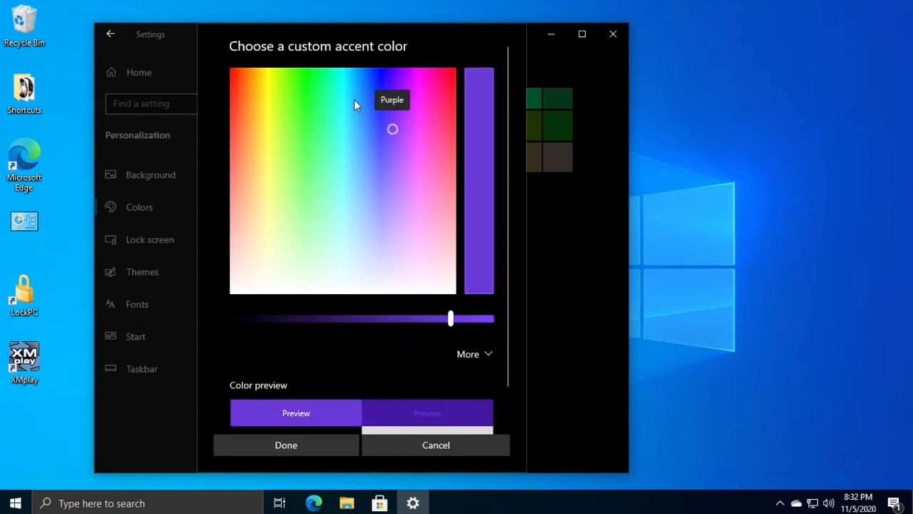
pyautogui.click(444, 77)
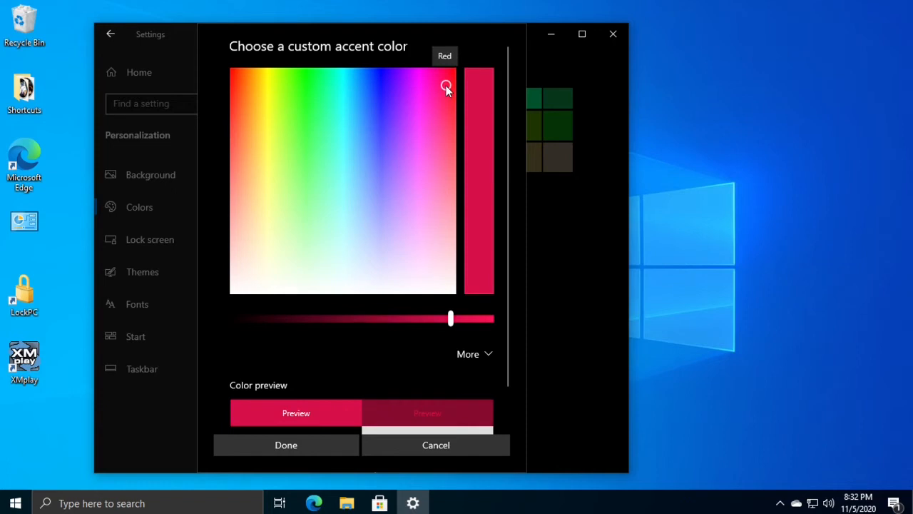
pyautogui.moveTo(449, 318); pyautogui.dragTo(370, 319)
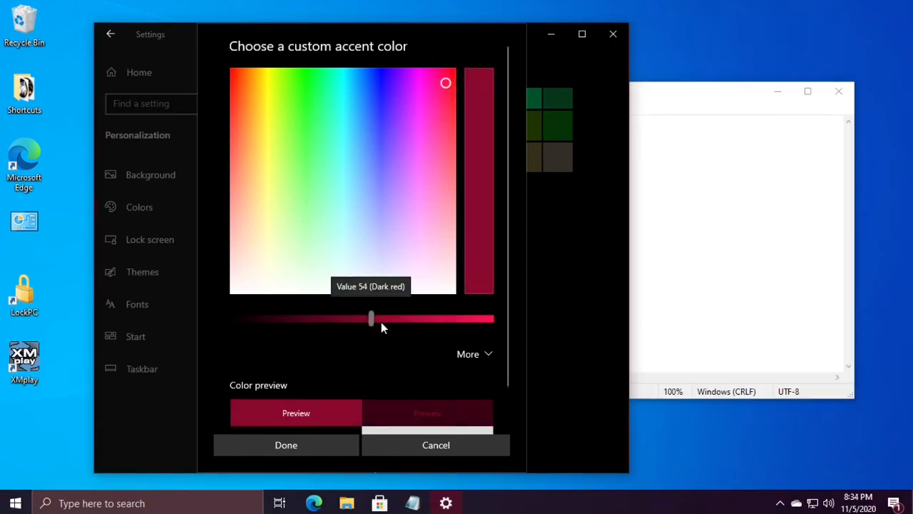
pyautogui.moveTo(371, 318); pyautogui.dragTo(431, 318)
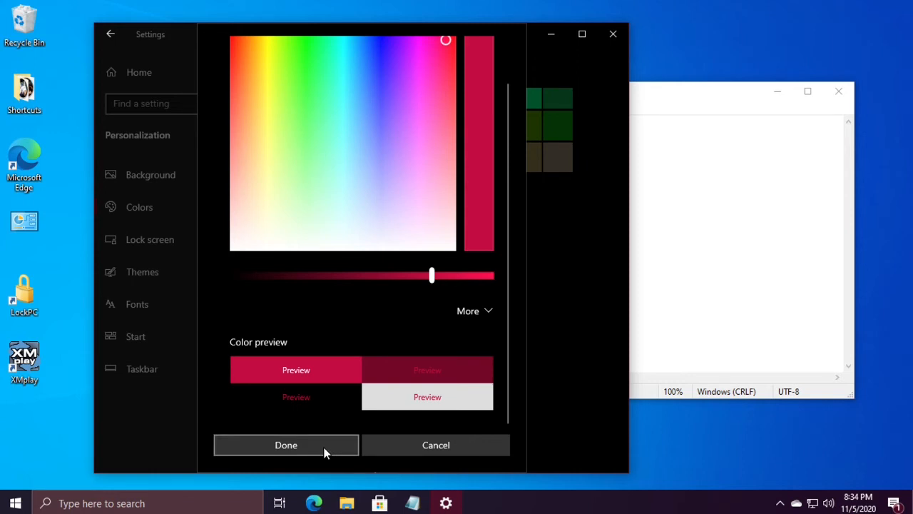
pyautogui.click(285, 445)
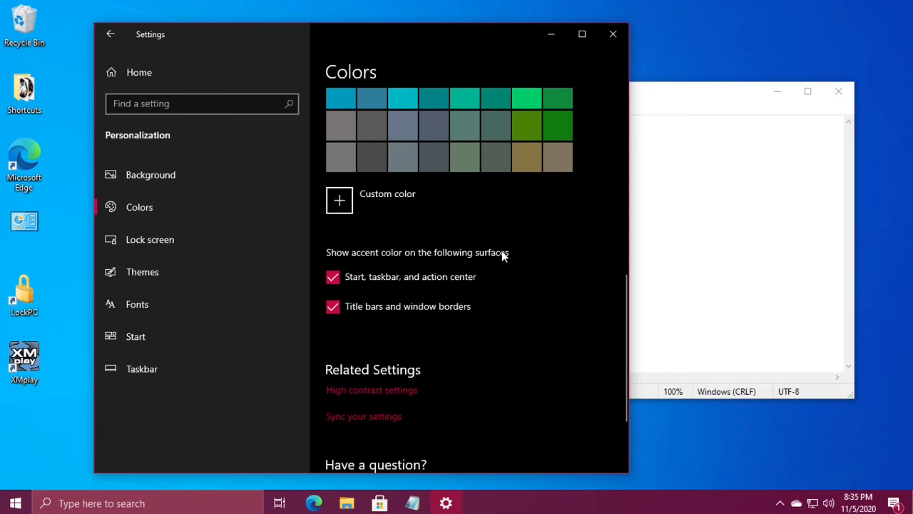
pyautogui.click(612, 34)
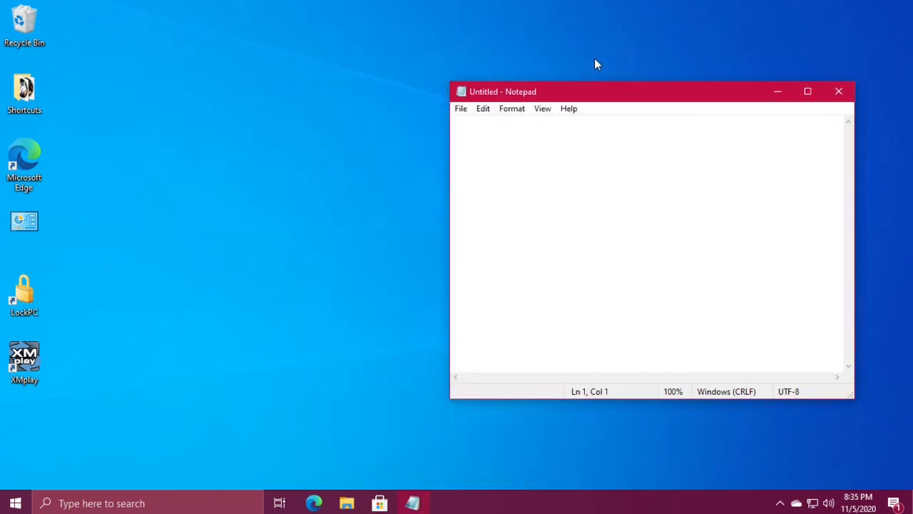